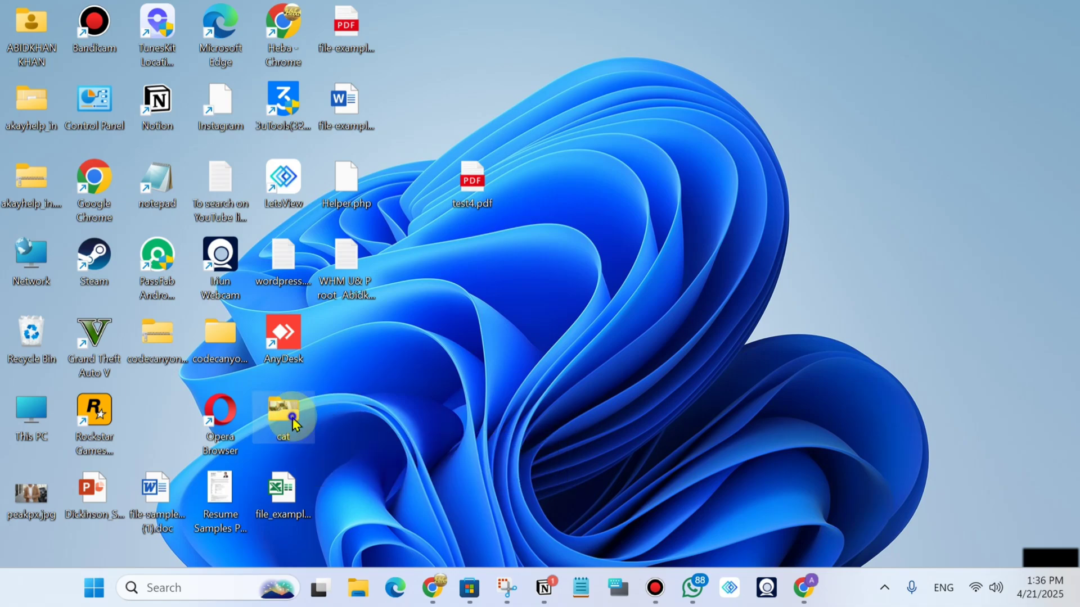
- Compress the desktop cat folder into a cat.zip archive via Compress to > ZIP File
right_click(283, 416)
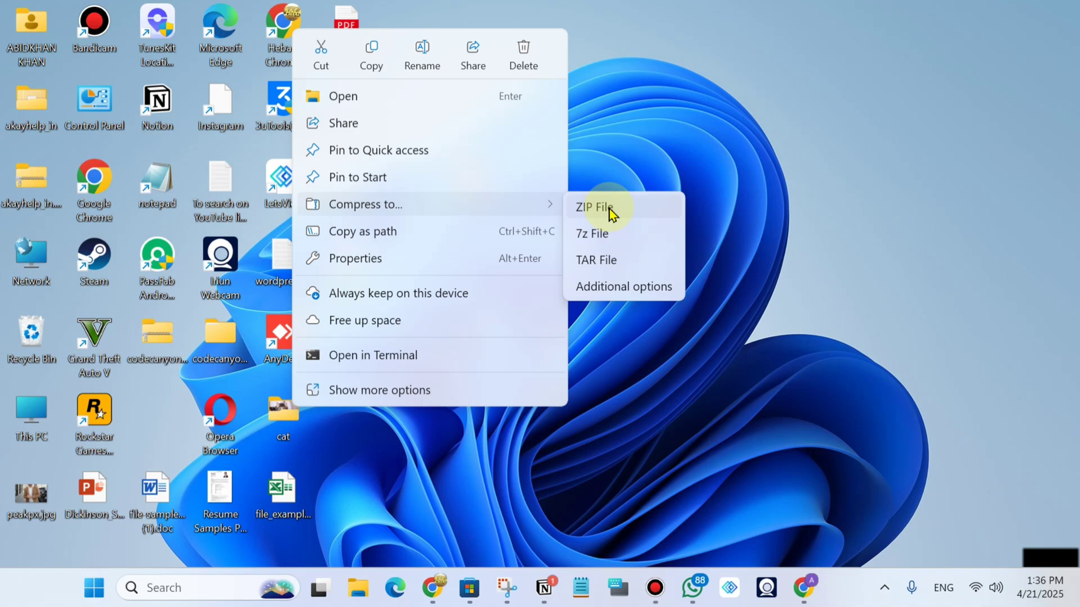
click(595, 208)
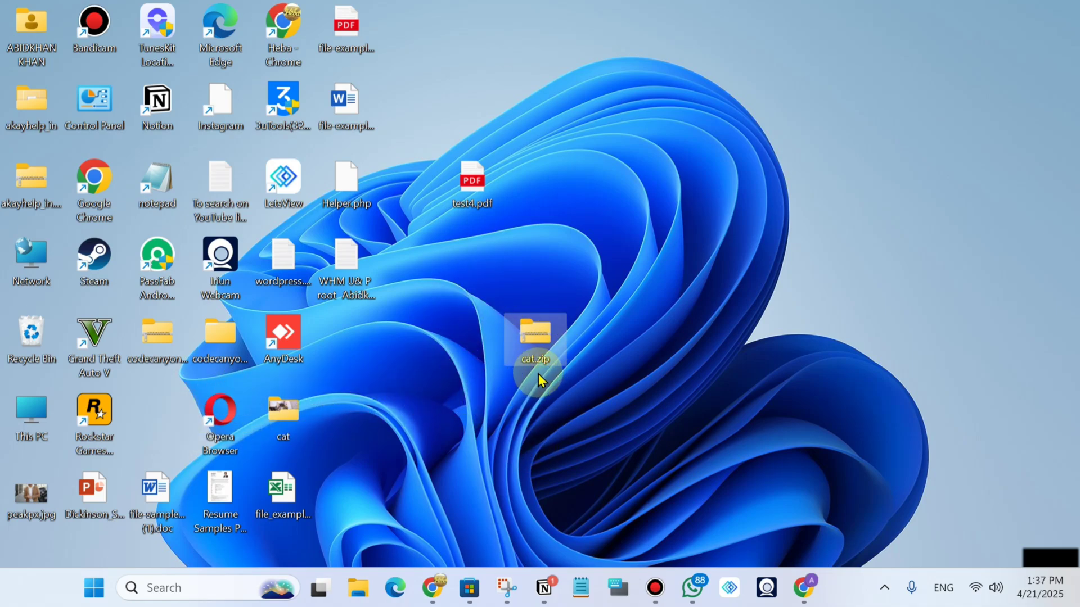
mouse_move(771, 444)
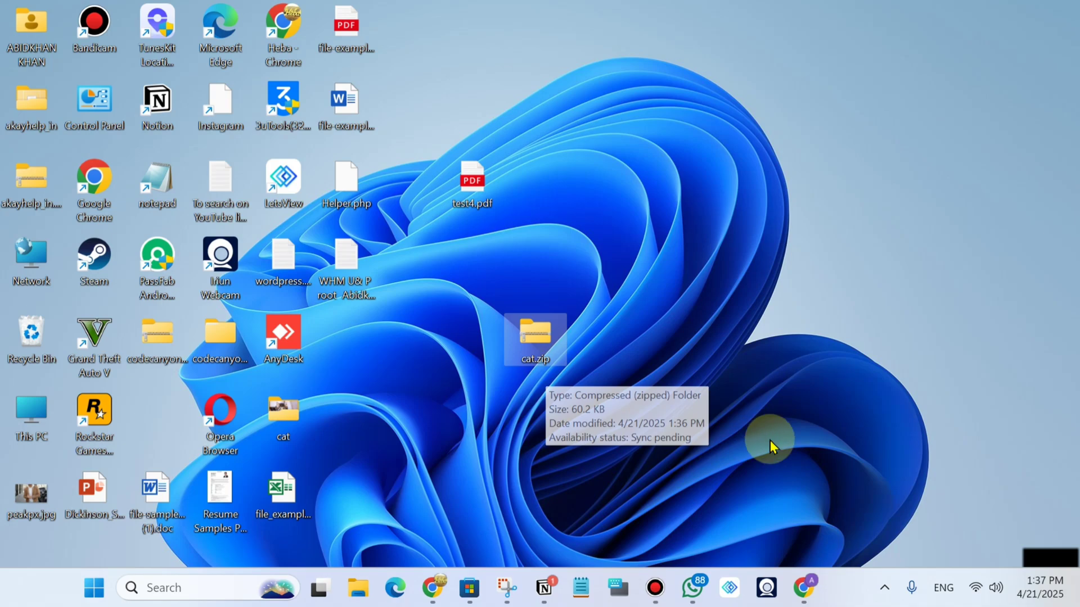
- Switch to WhatsApp's message-yourself chat and start a Document attachment
click(691, 587)
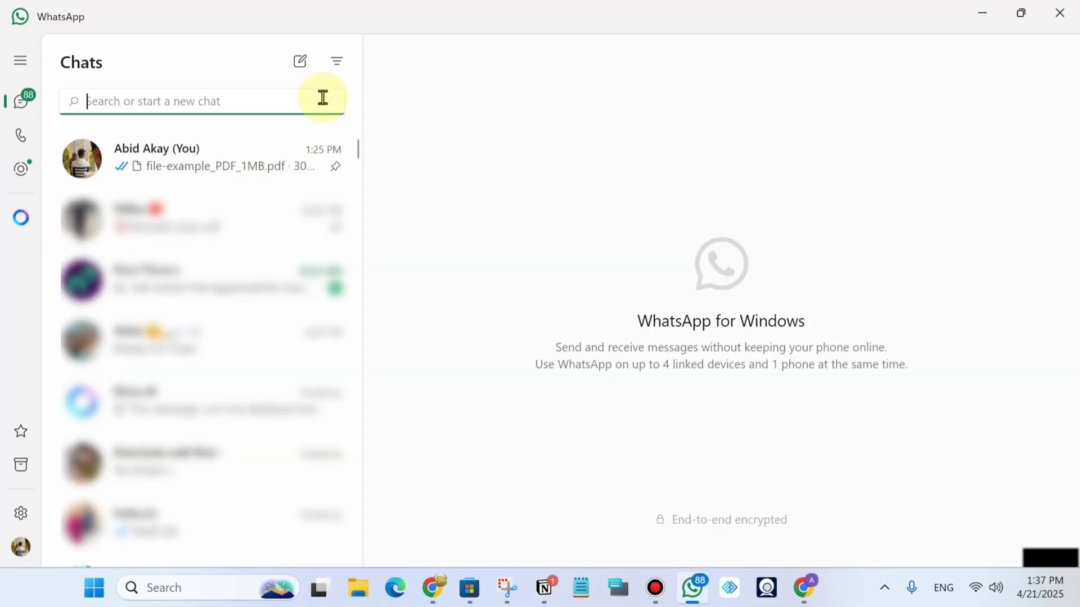
mouse_move(210, 158)
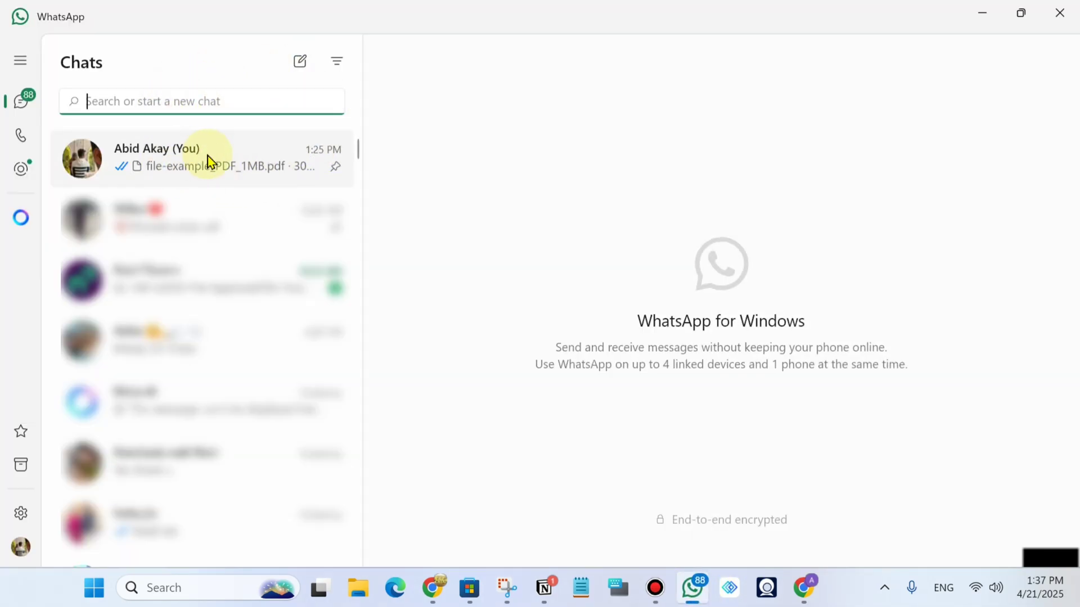
click(201, 157)
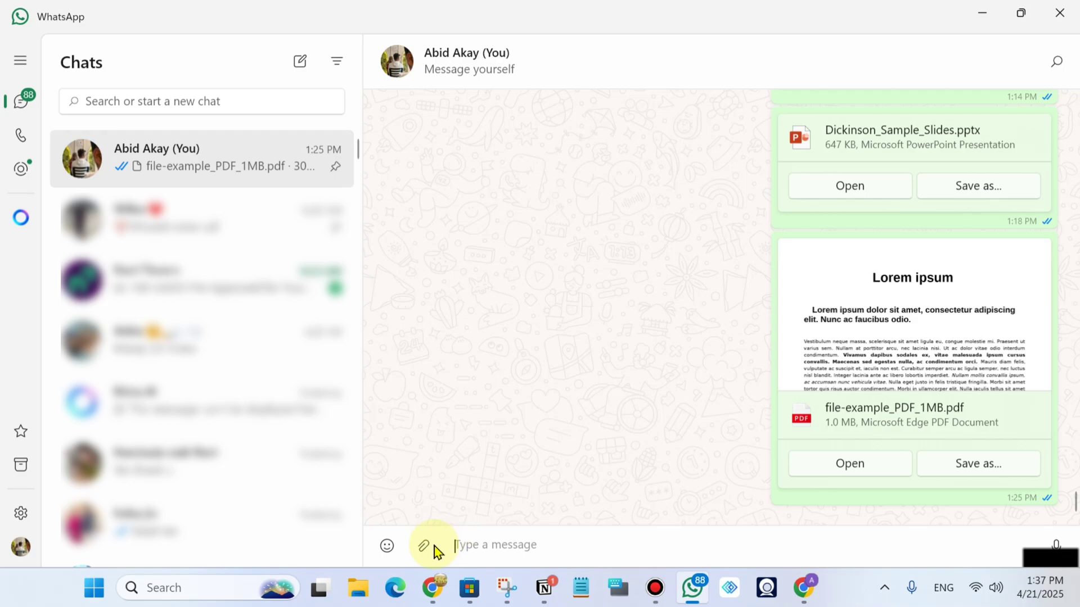
click(423, 546)
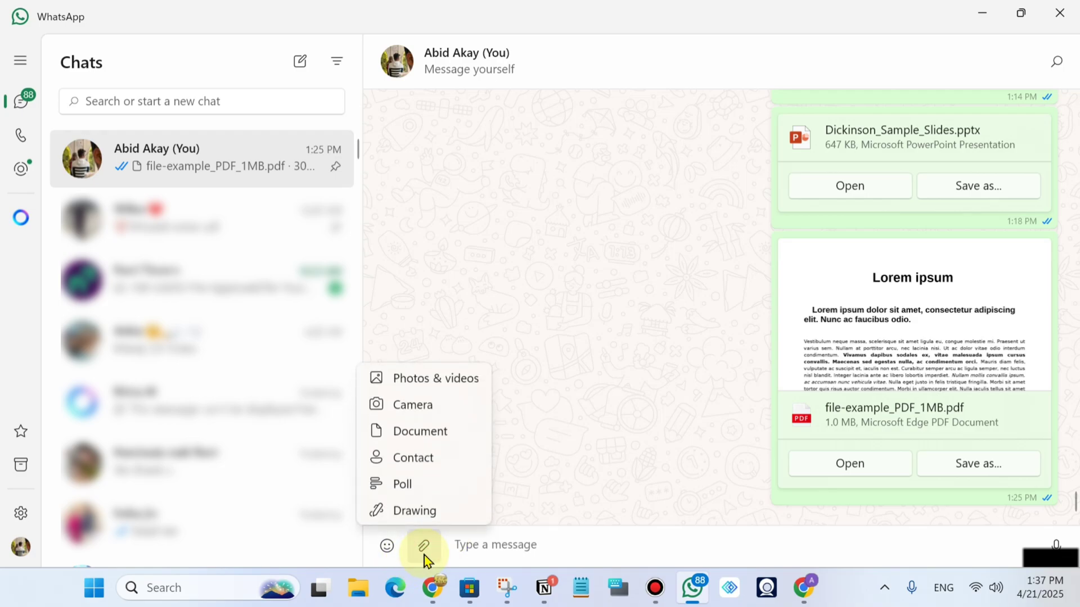
mouse_move(414, 457)
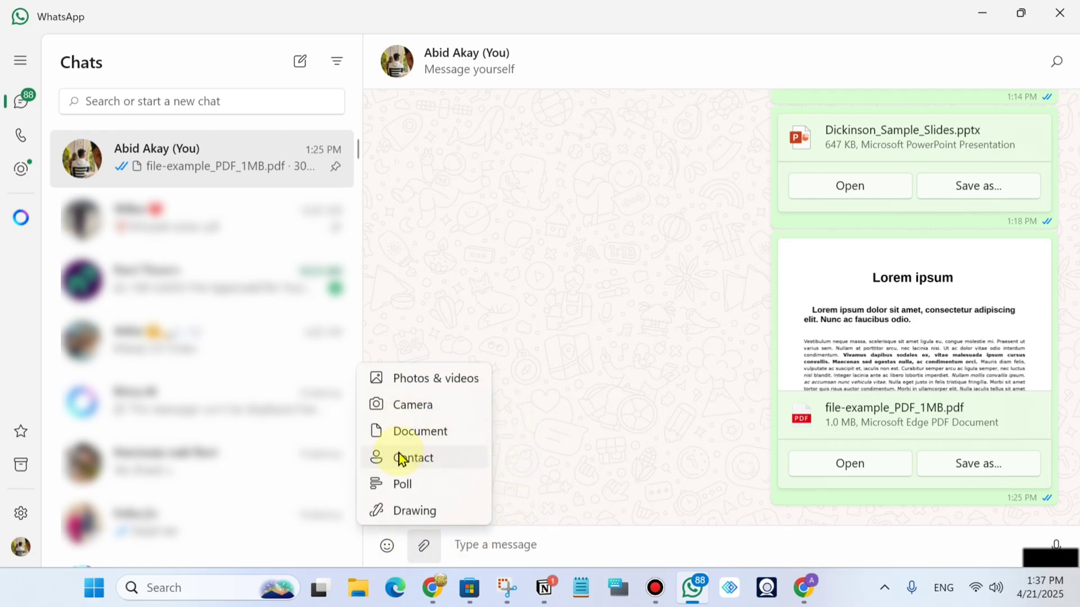
click(420, 431)
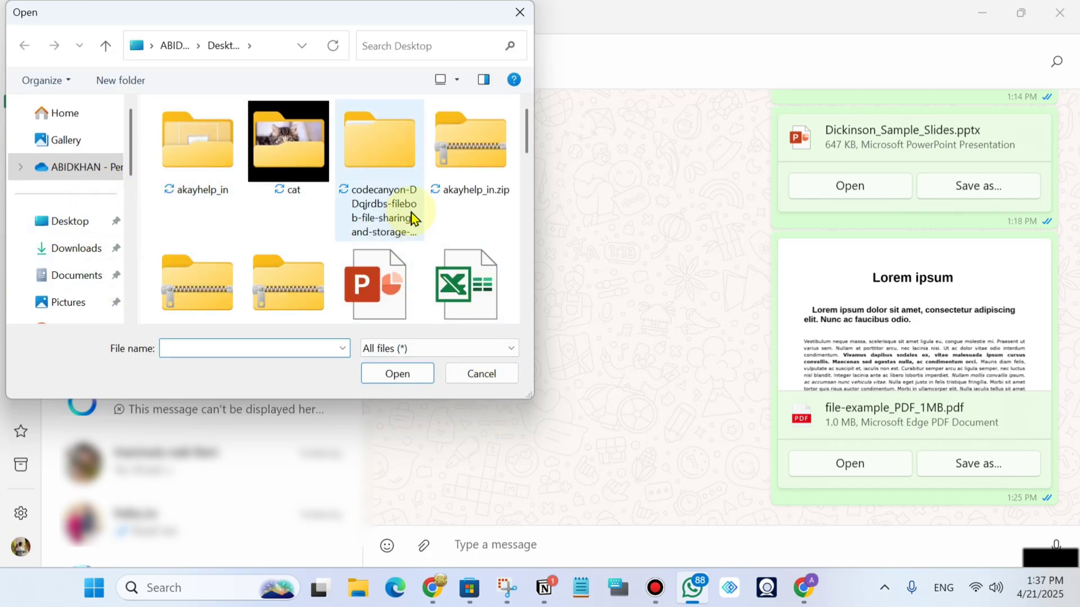
- Choose cat.zip from the Desktop so it appears in the send preview (62 KB)
scroll(down, 3)
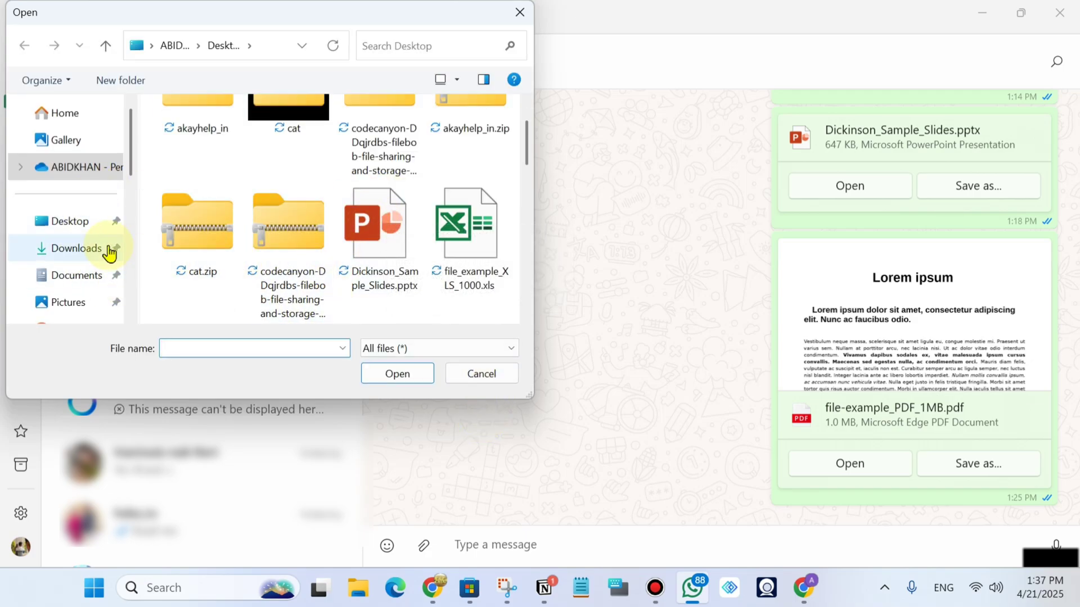
click(197, 221)
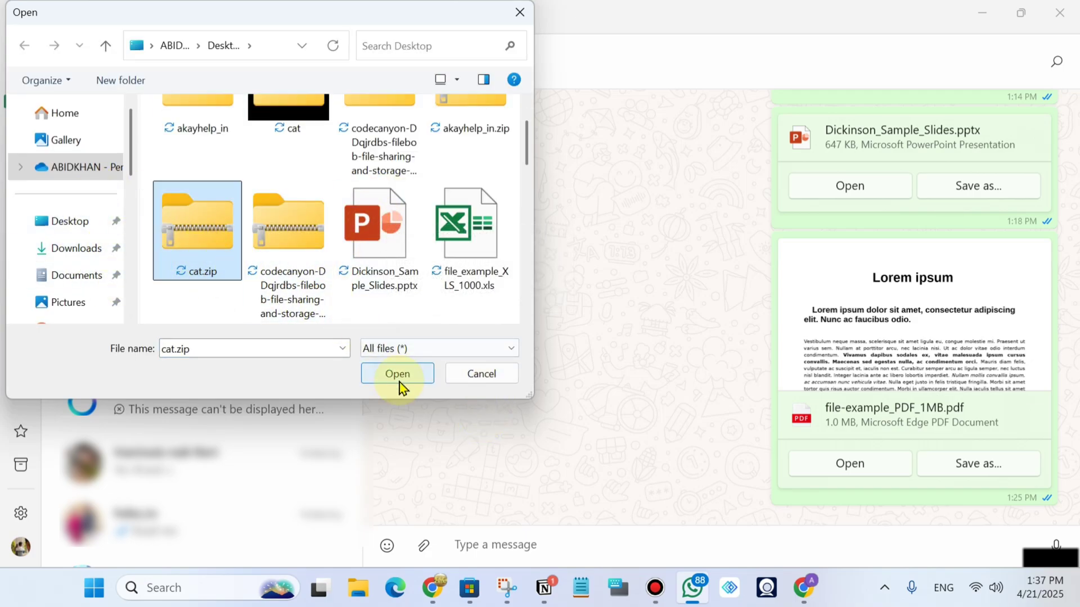
click(396, 373)
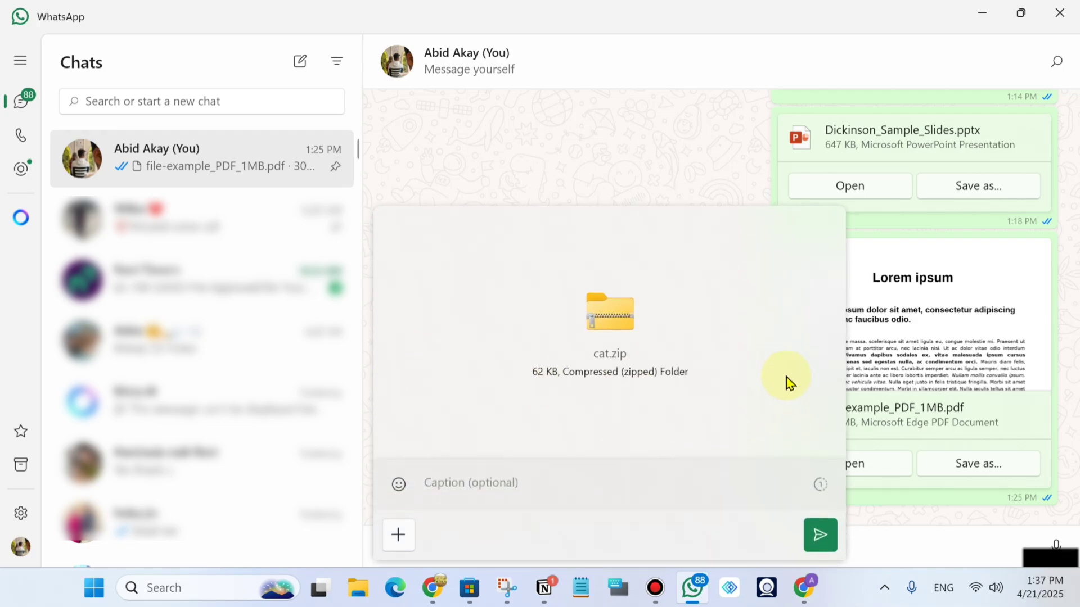
- Send the attached cat.zip into the message-yourself chat
click(819, 535)
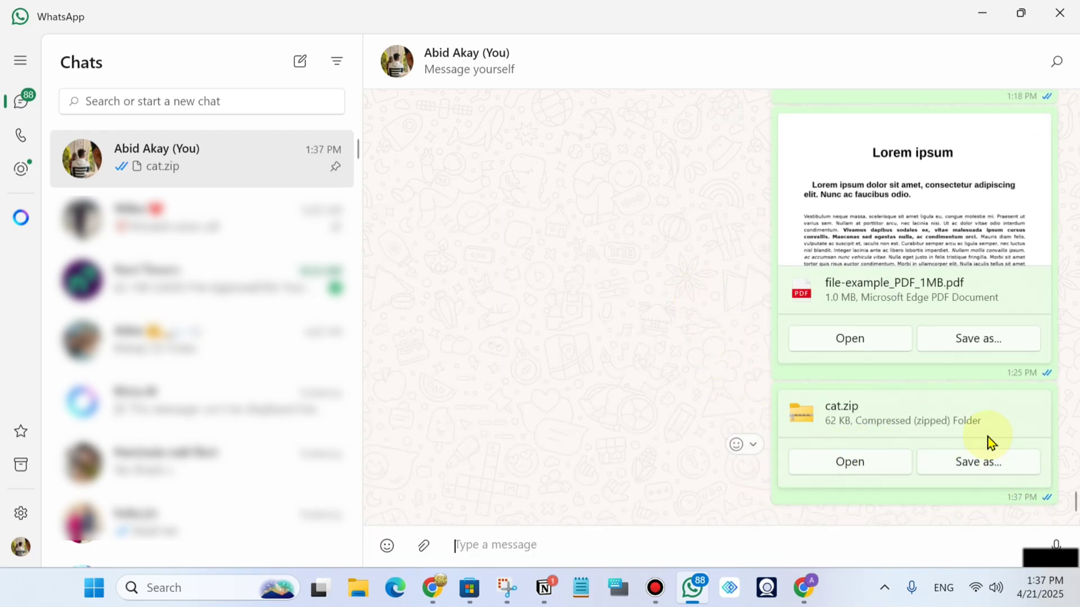
mouse_move(790, 519)
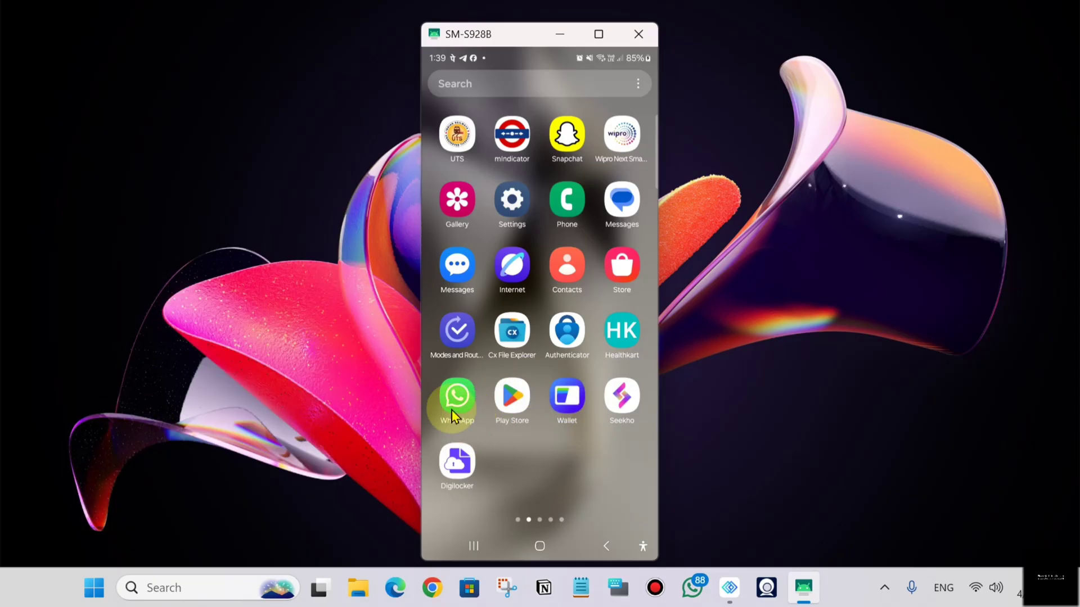
- On the mirrored phone, go into WhatsApp's self-chat and open the received cat.zip in the file manager
click(457, 395)
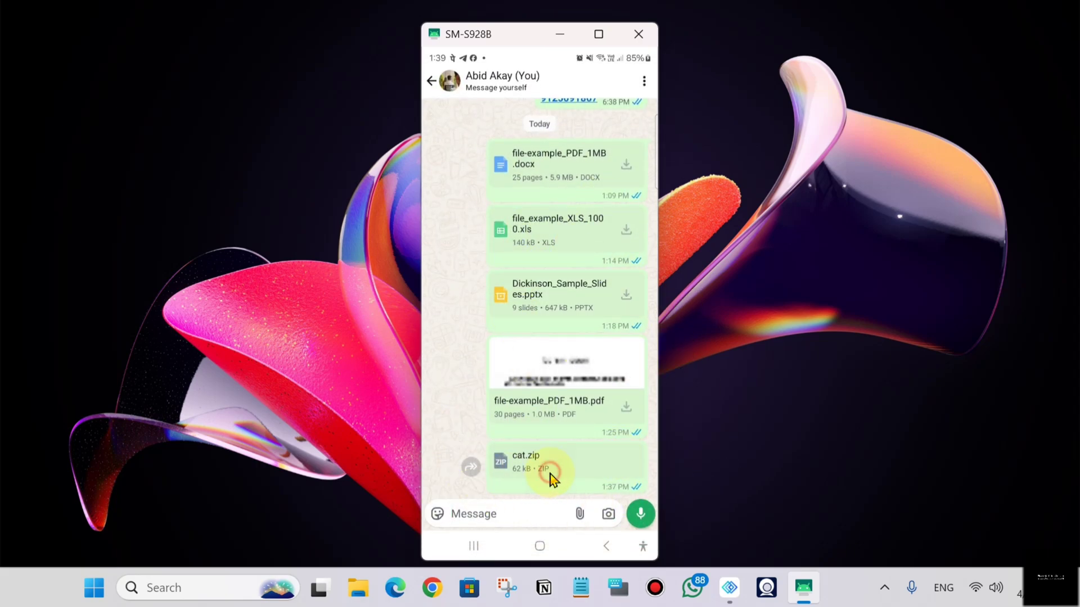
click(551, 468)
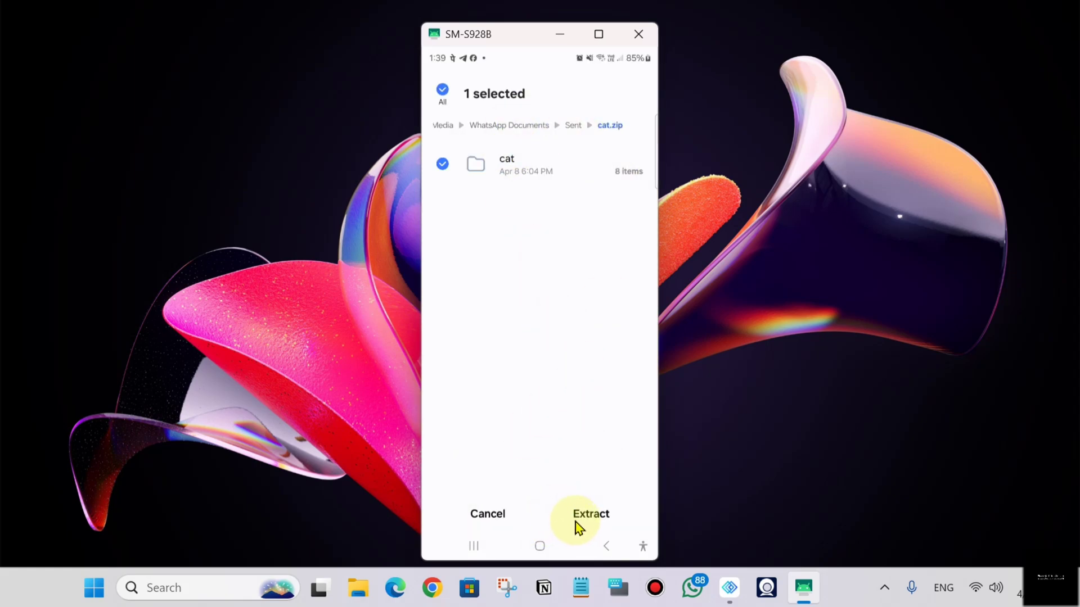
- Extract cat.zip into a folder named cat, revealing its cat JPEG images
click(588, 514)
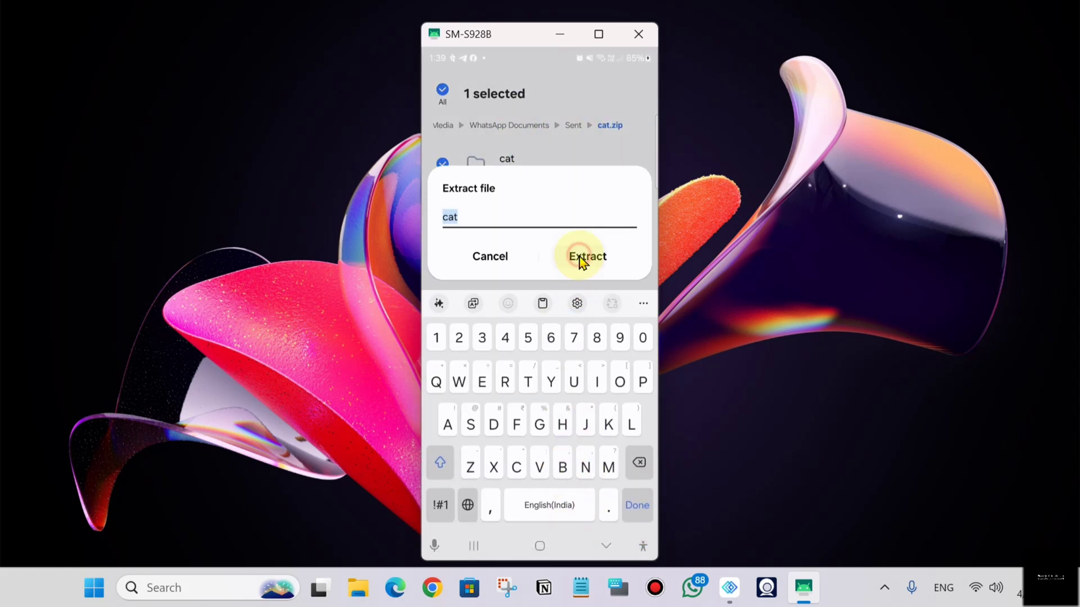
click(587, 255)
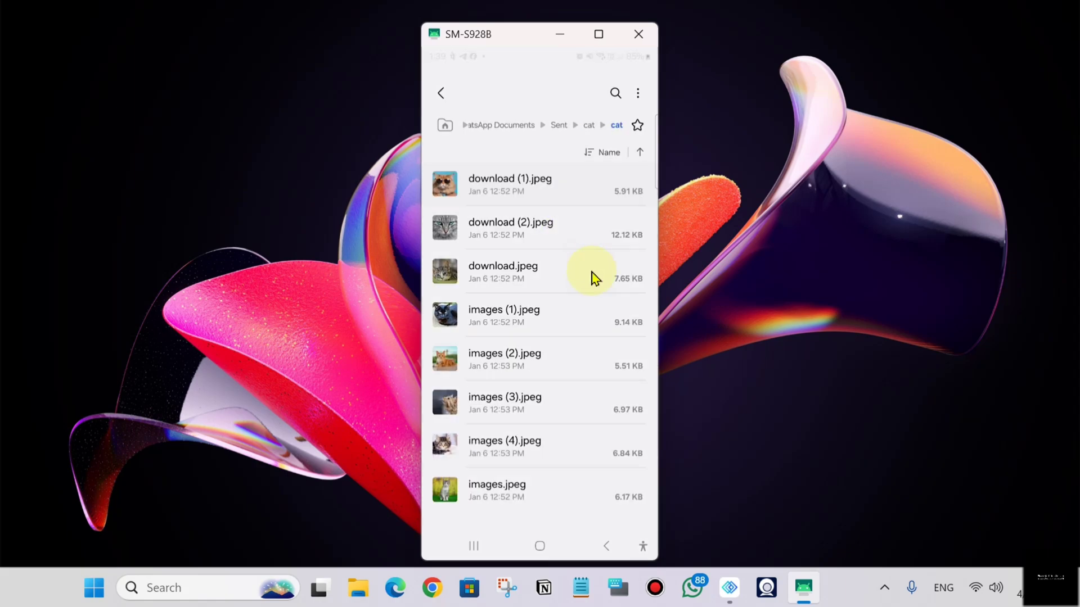
mouse_move(586, 340)
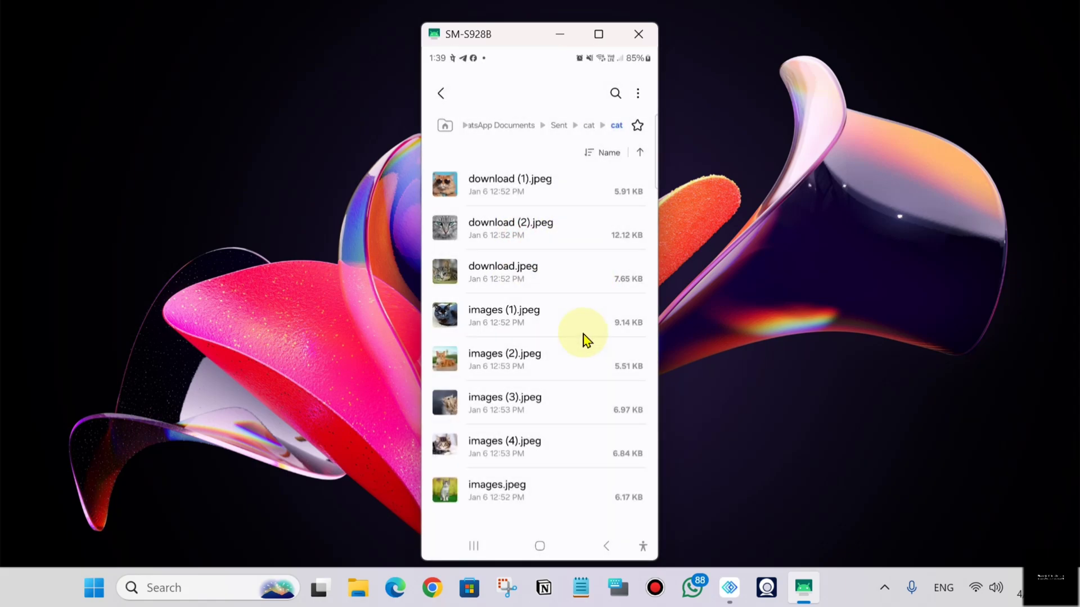
mouse_move(402, 334)
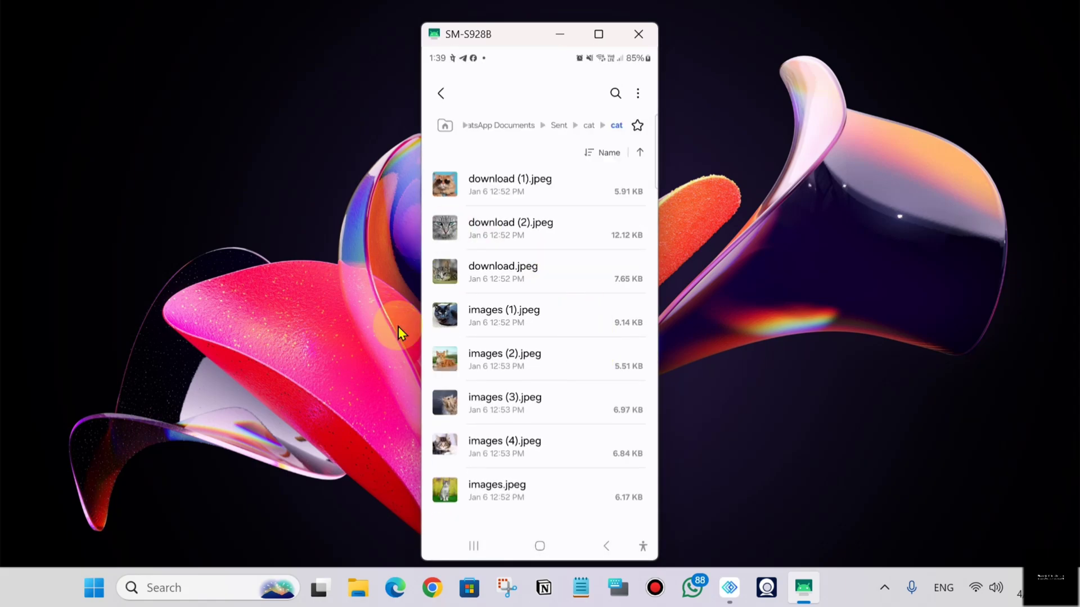